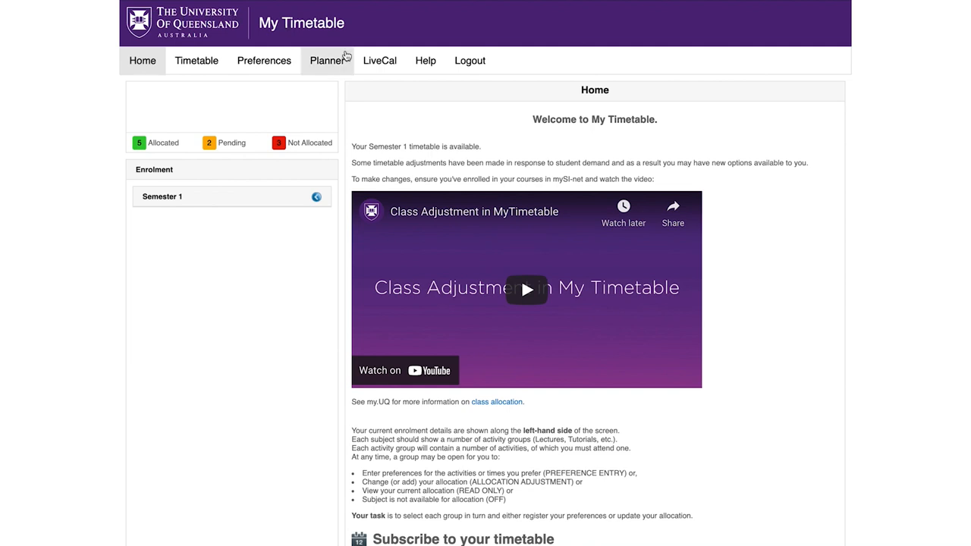
Generate a timetable in the Planner from the four enrolled courses.
click(327, 60)
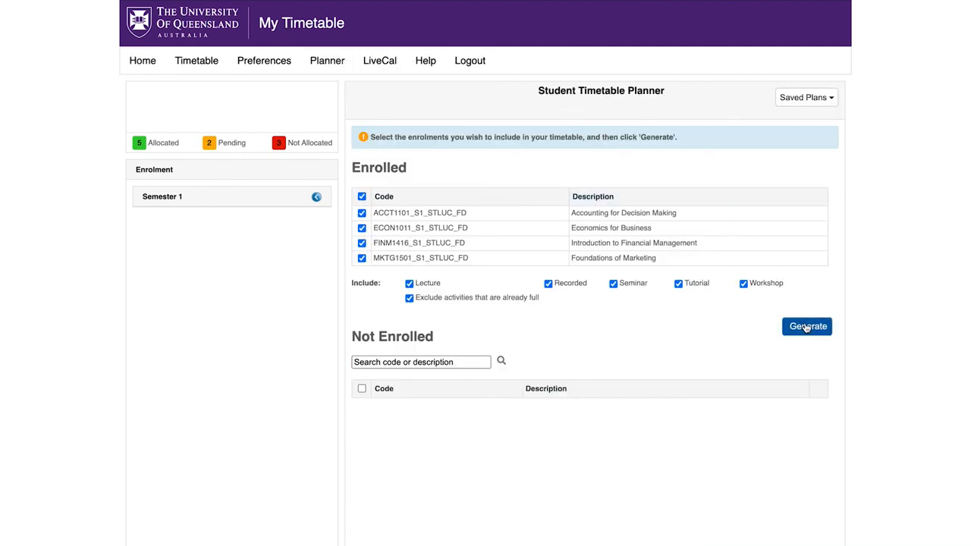
click(807, 326)
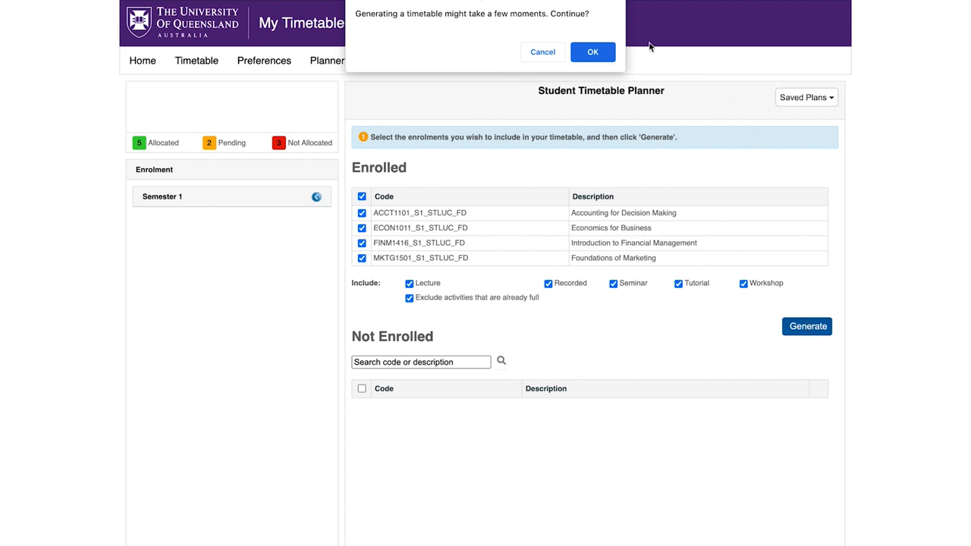
click(593, 52)
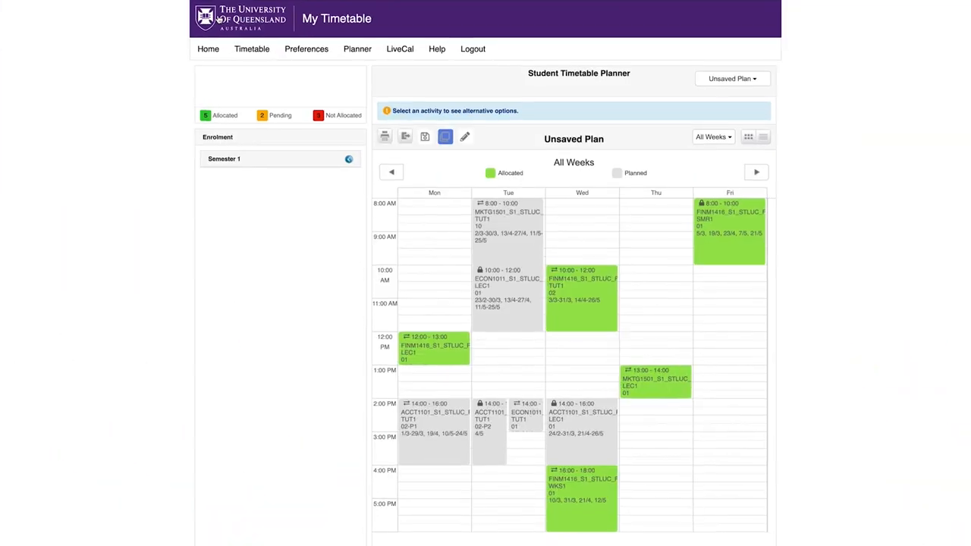
Save the generated timetable as a plan named 'Plan 1'.
click(425, 136)
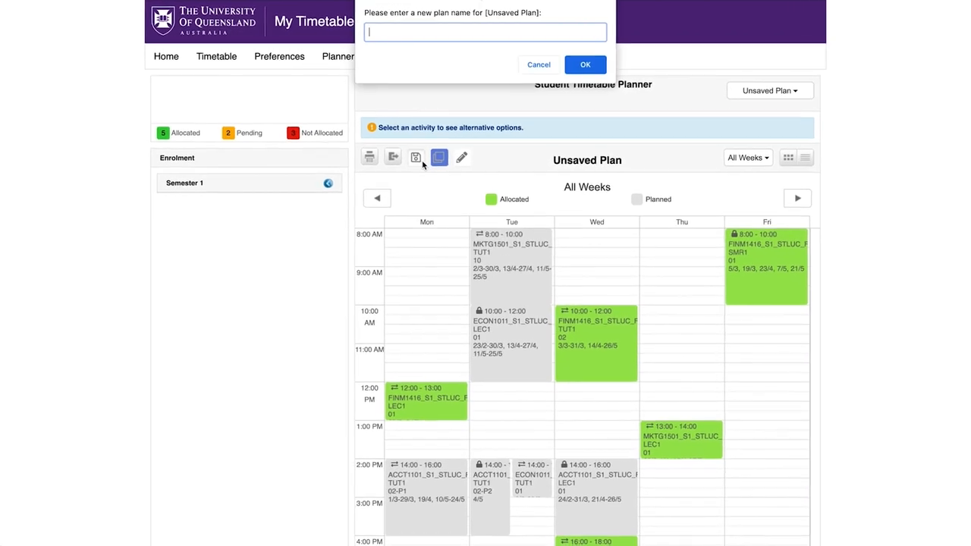
text(Plan 1)
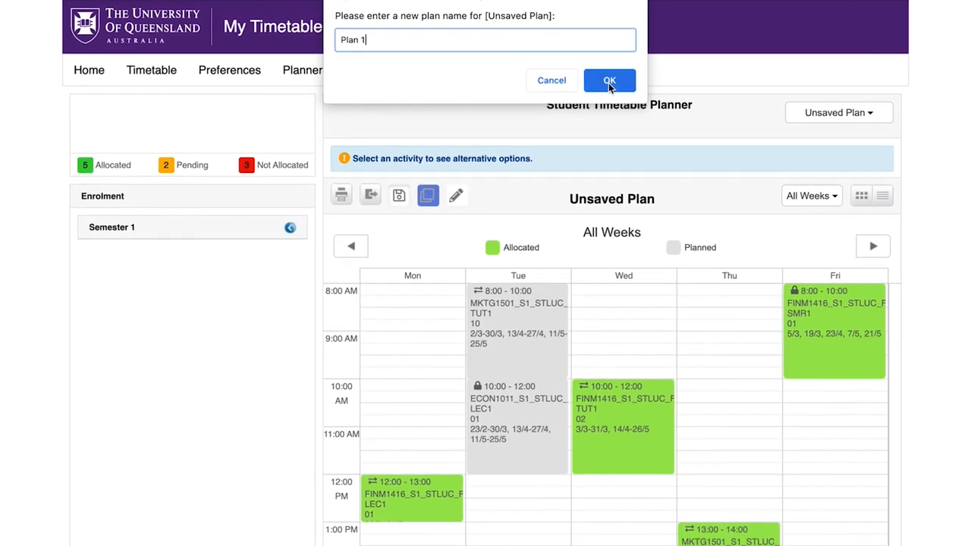
click(609, 80)
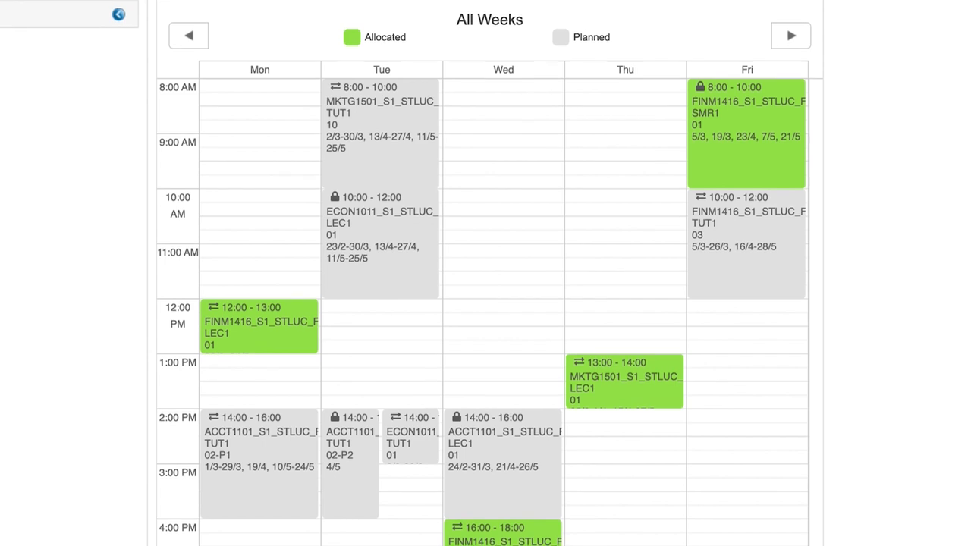
Review the Plan 2 grid, then display Plan 1 from the Saved Plans dropdown.
scroll(down, 3)
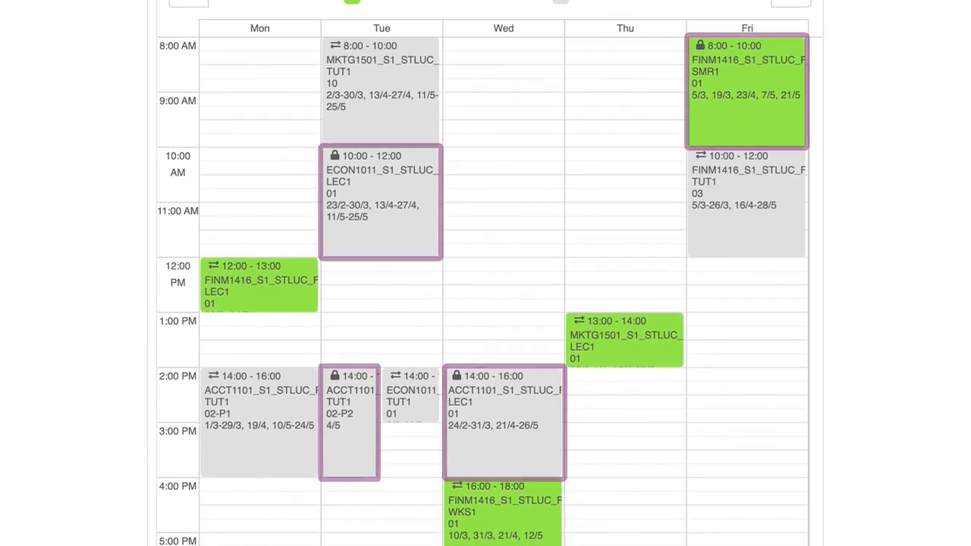
scroll(down, 3)
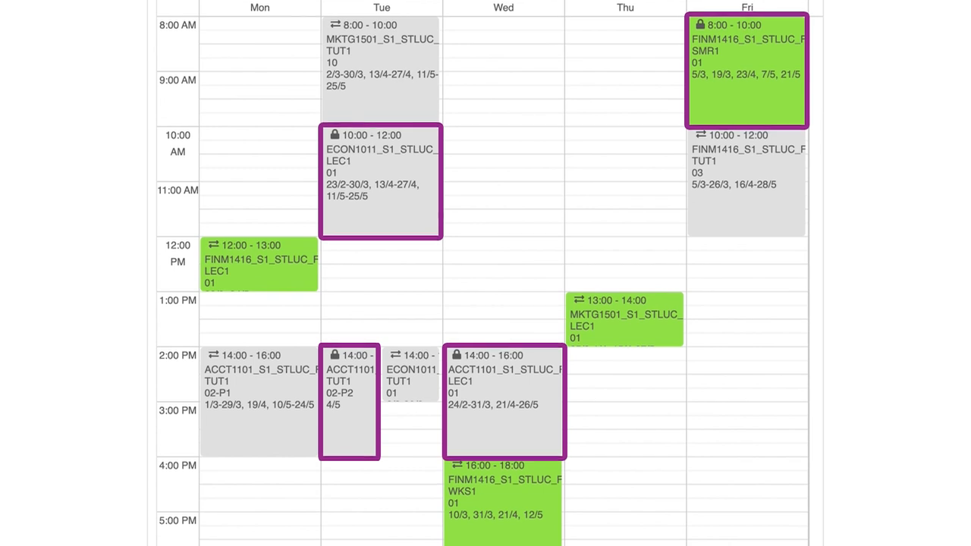
scroll(down, 3)
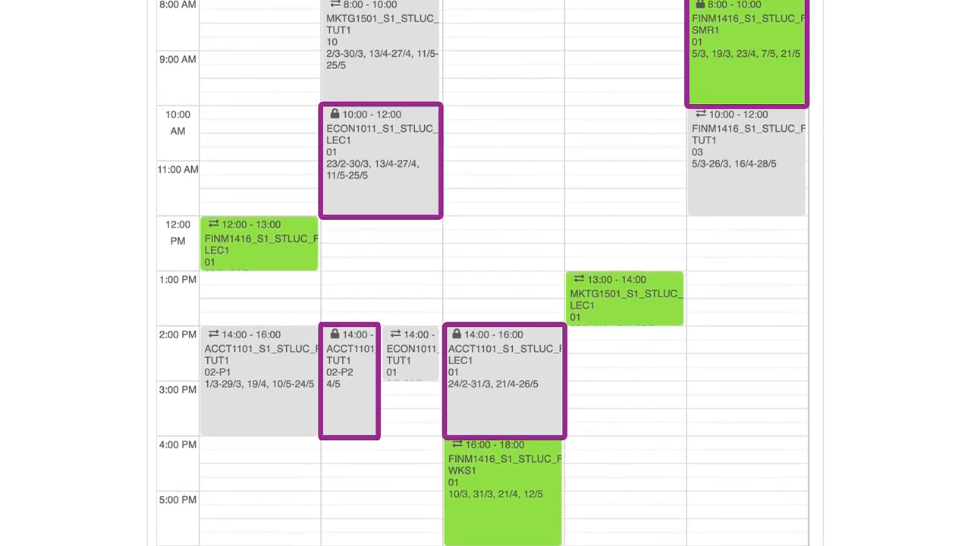
click(894, 129)
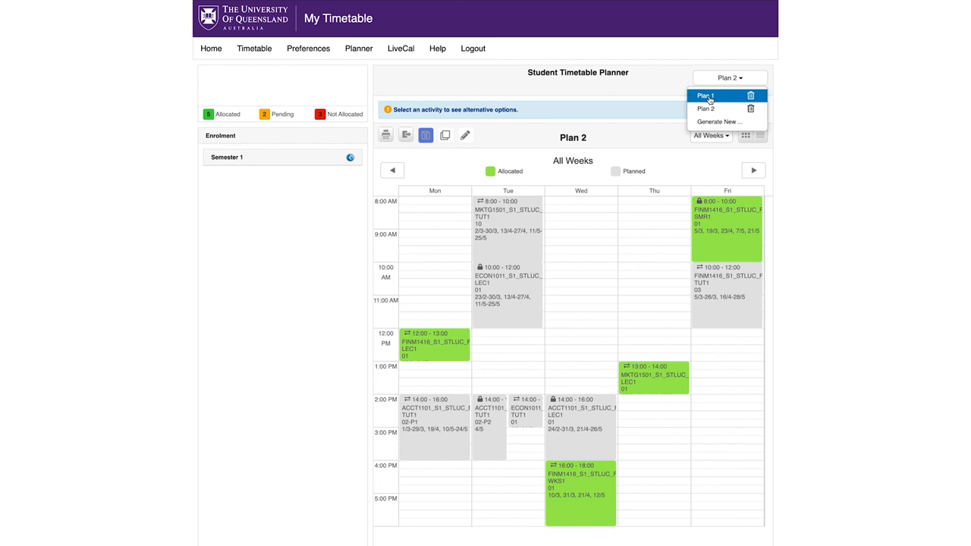
click(705, 96)
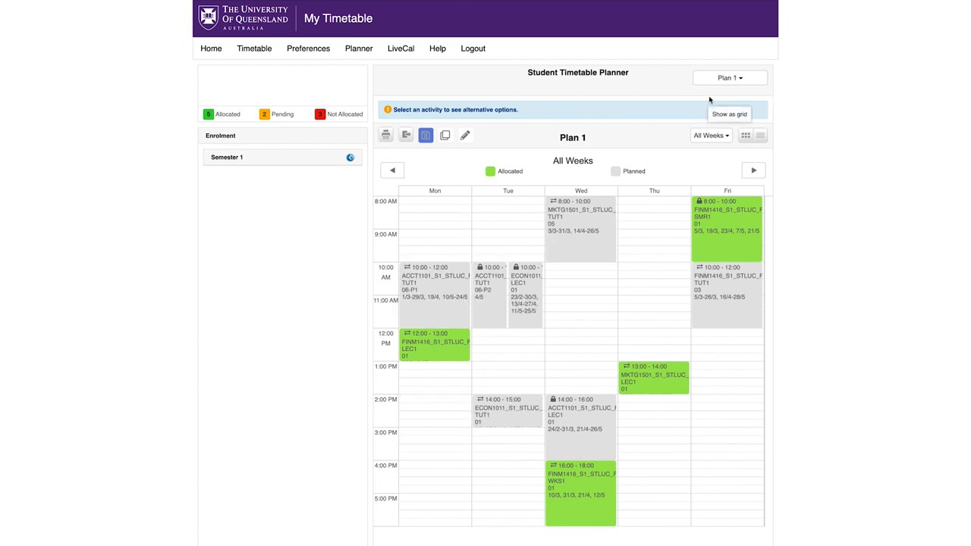